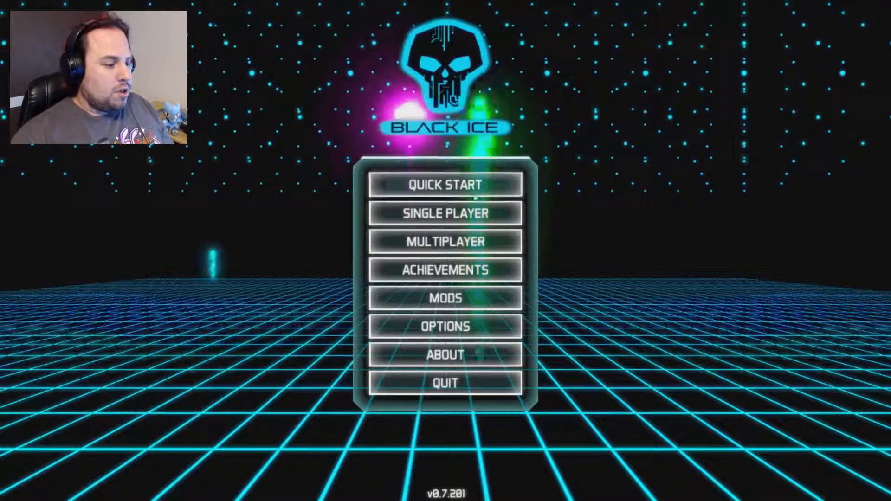
Start a single-player game and create a new character with the handle Vanris99.
{"action": "left_click", "coordinate": [445, 213]}
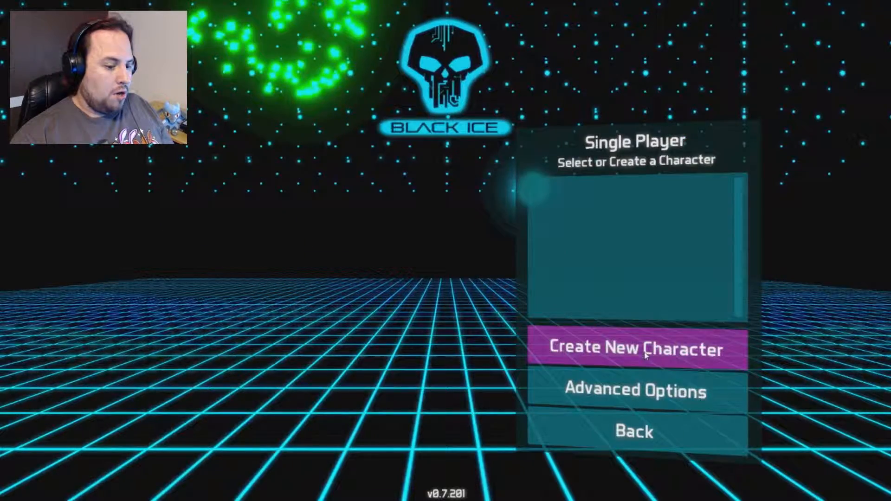
{"action": "left_click", "coordinate": [635, 349]}
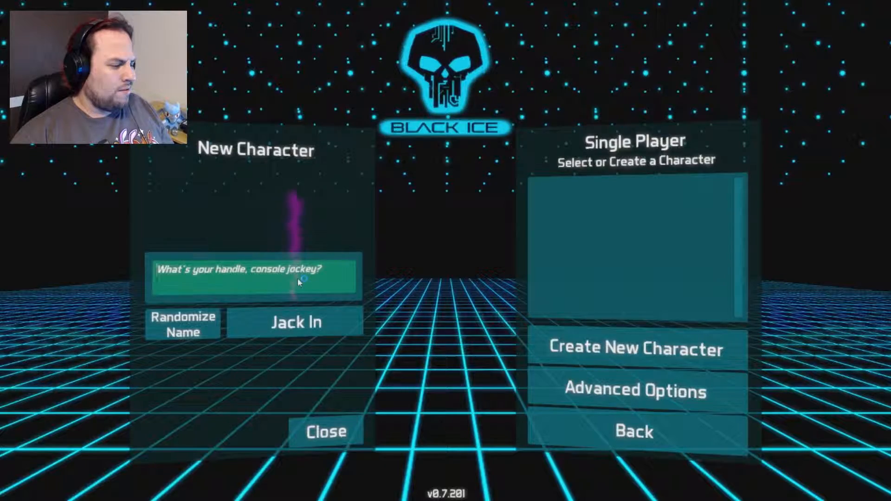
{"action": "type", "text": "V"}
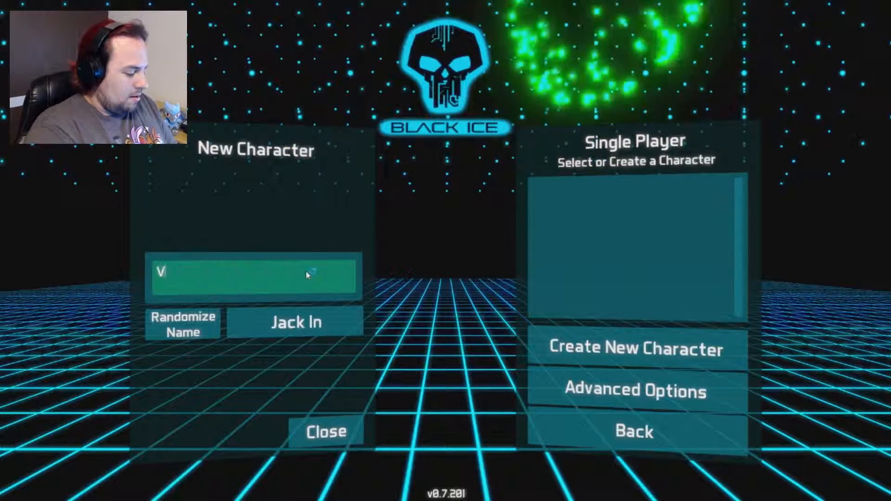
{"action": "type", "text": "anris99"}
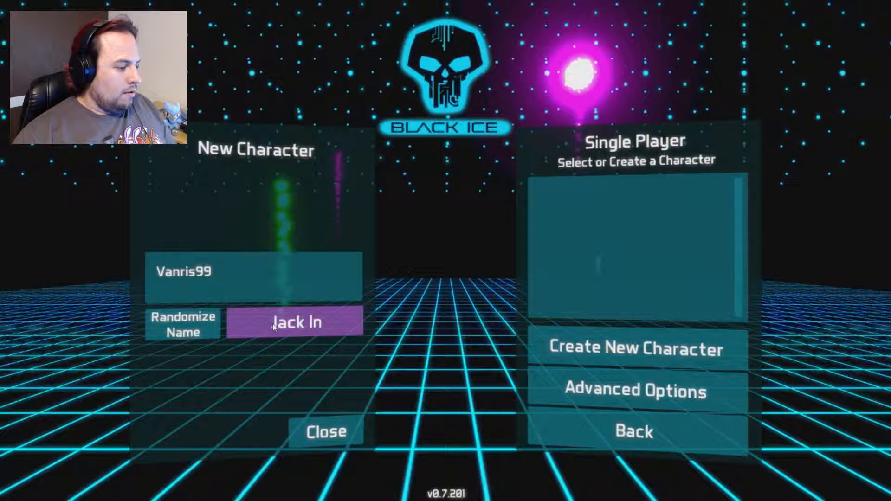
Jack in as Vanris99 and head toward the first green server.
{"action": "left_click", "coordinate": [294, 322]}
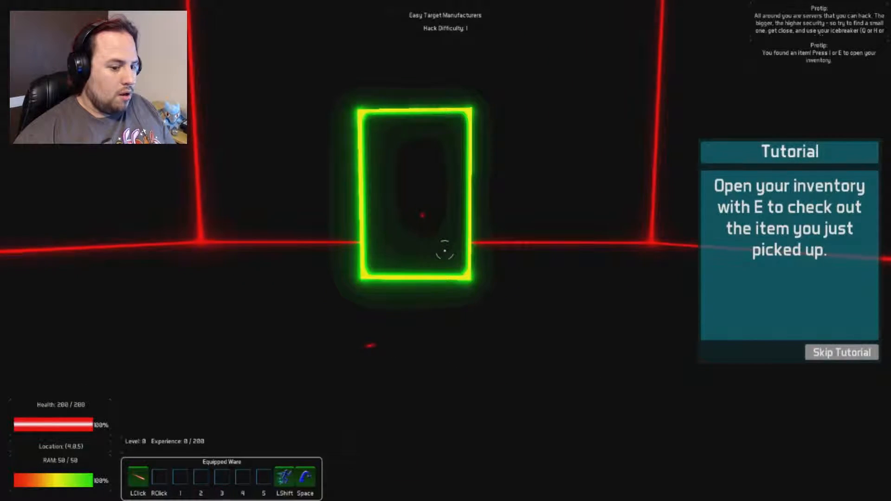
Equip the found software in ware slot 1 from the inventory, then close the inventory.
{"action": "key", "text": "e"}
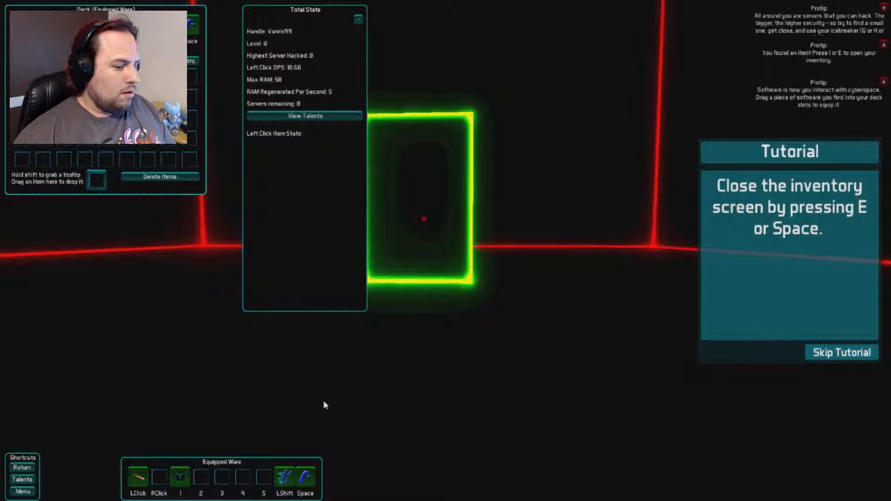
{"action": "key", "text": "e"}
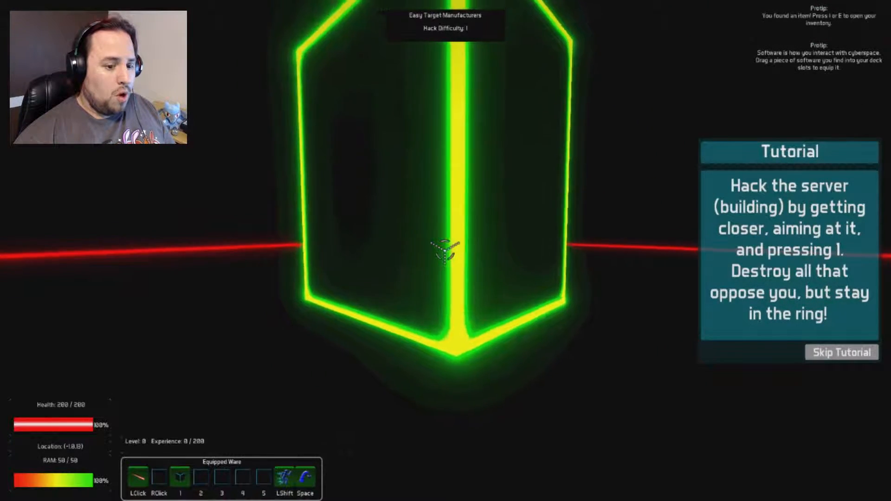
Hack the nearby server with ware 1, reaching level 1 with 210 health and 52 RAM.
{"action": "key", "text": "w"}
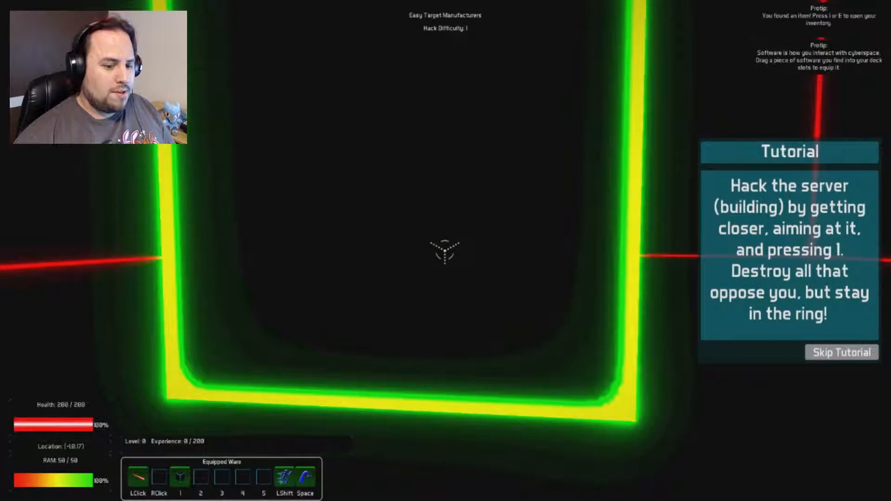
{"action": "key", "text": "1"}
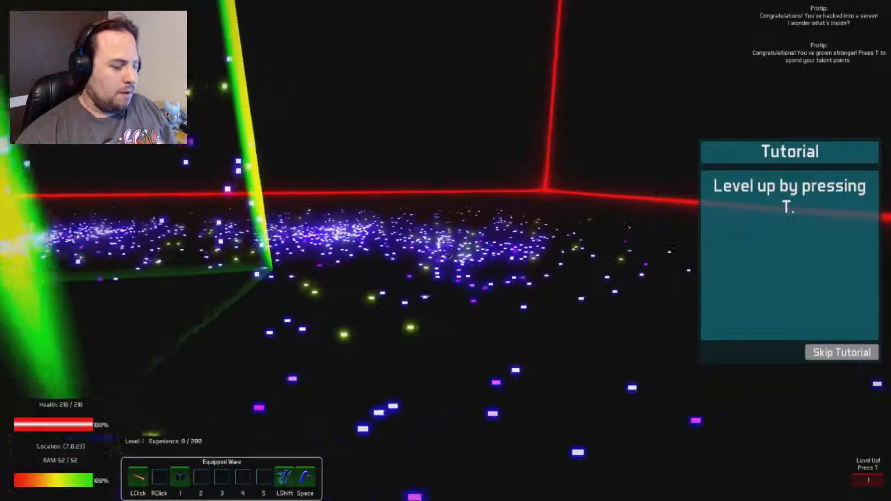
Spend one talent point on Attack Speed and confirm the choice.
{"action": "key", "text": "t"}
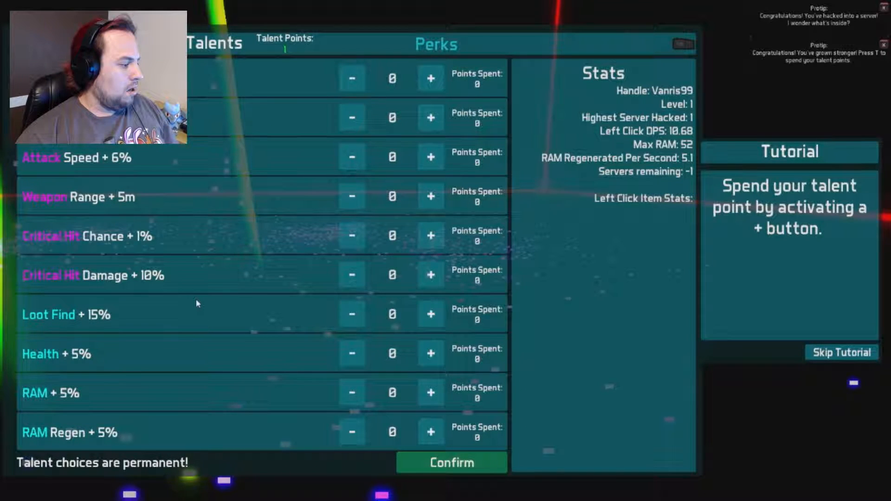
{"action": "mouse_move", "coordinate": [407, 375]}
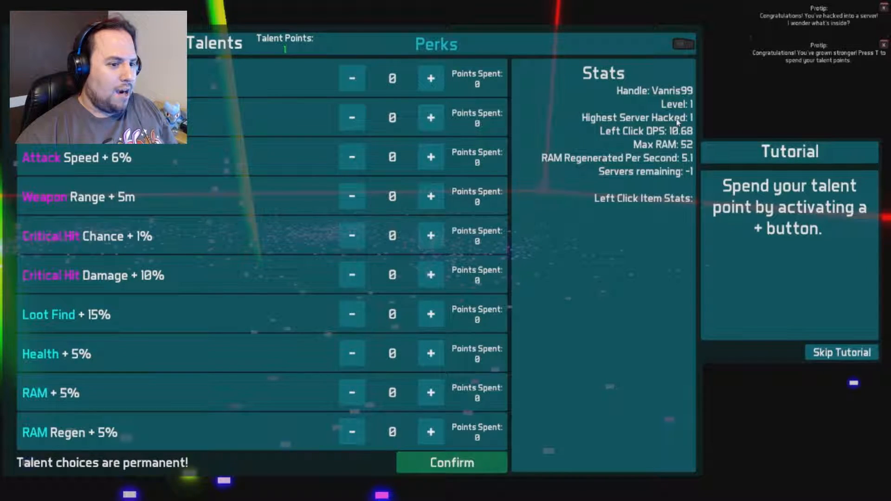
{"action": "mouse_move", "coordinate": [631, 215]}
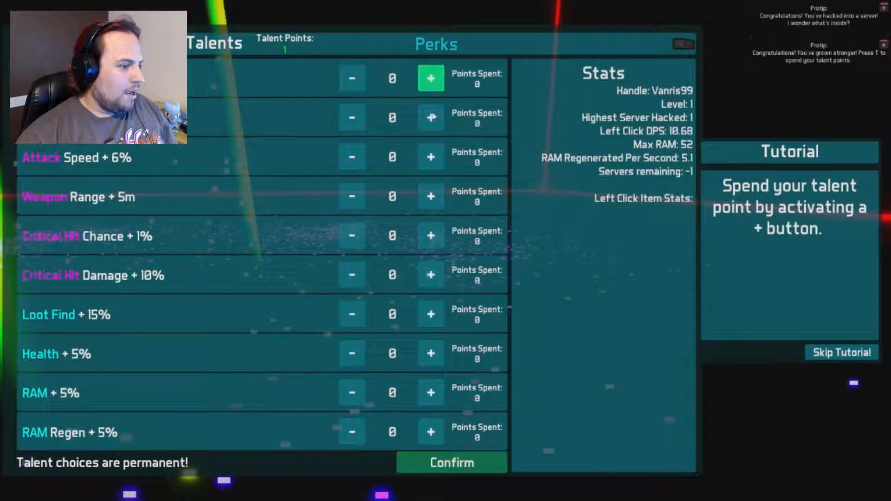
{"action": "left_click", "coordinate": [430, 158]}
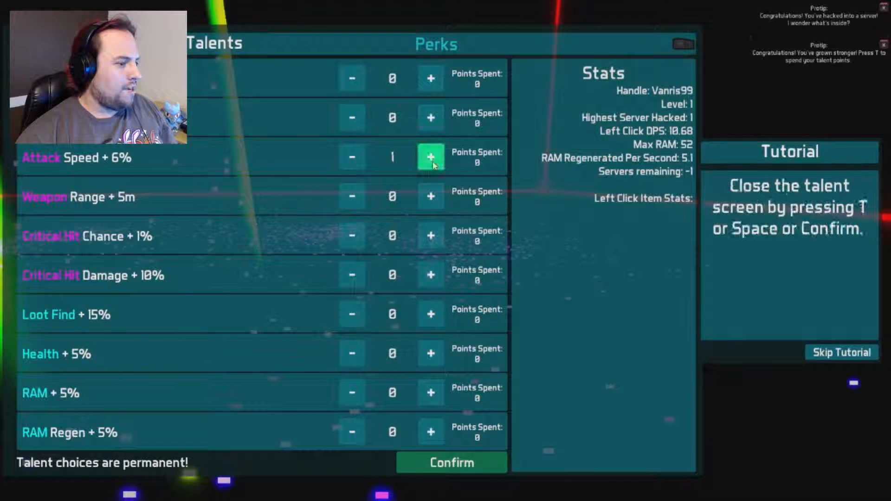
{"action": "mouse_move", "coordinate": [549, 174]}
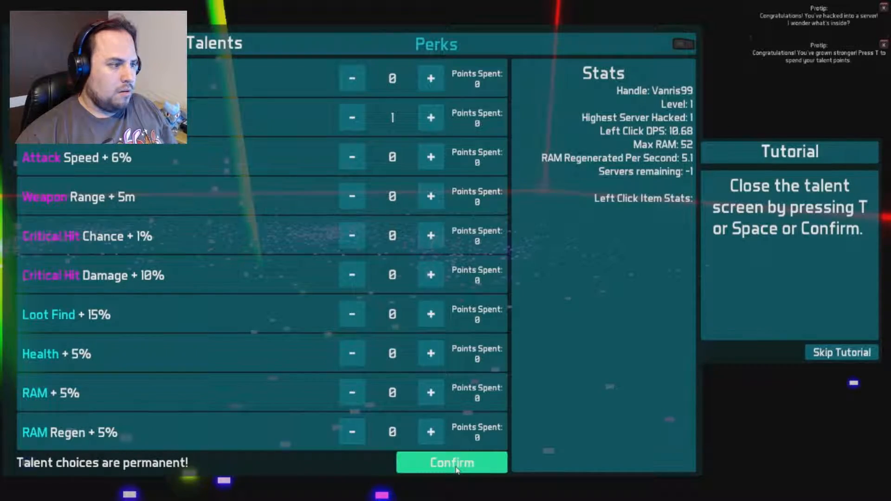
{"action": "left_click", "coordinate": [452, 463]}
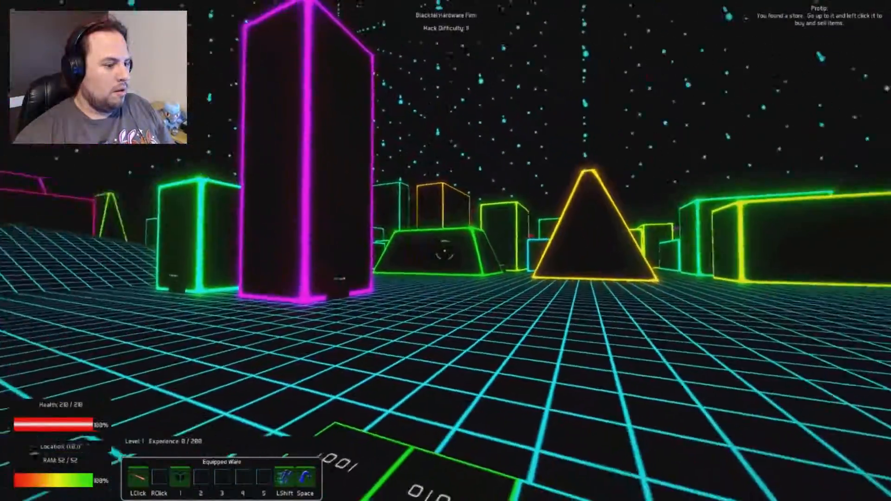
Walk to the information terminal and read about the Nanokorp Tracking Arcology.
{"action": "key", "text": "w"}
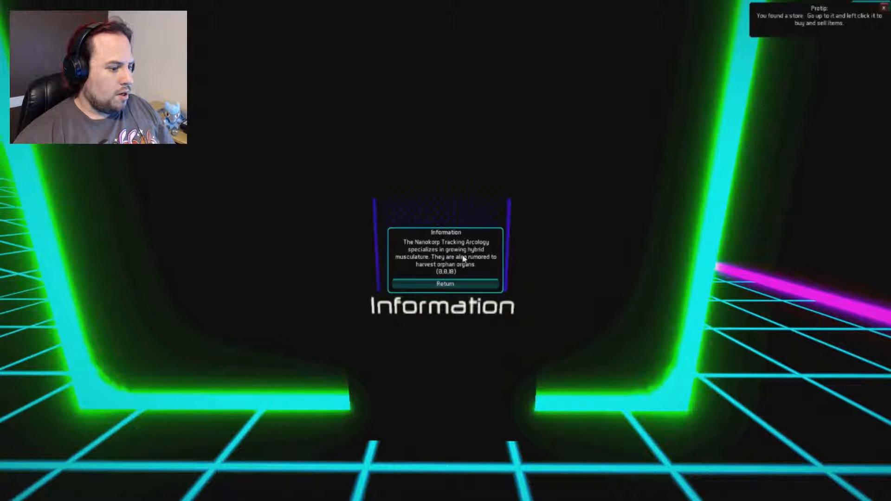
Dismiss the terminal text and explore, gaining 42 experience and wares in slots 2 and 3.
{"action": "left_click", "coordinate": [446, 284]}
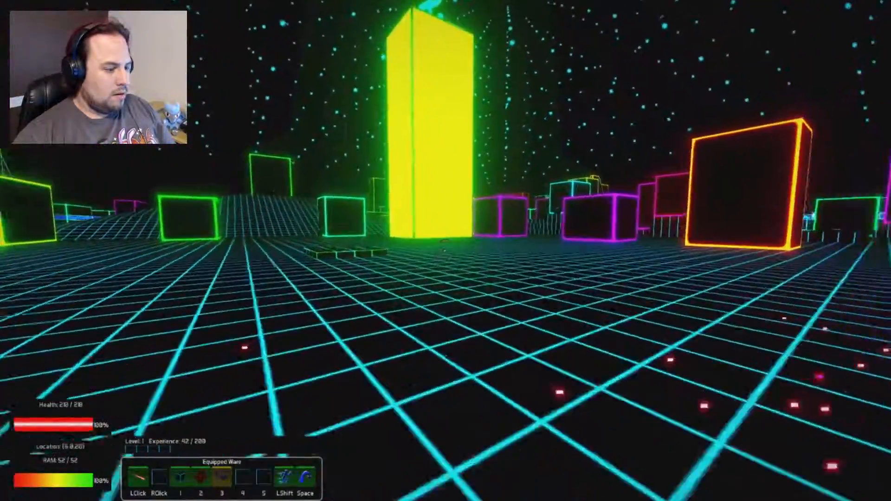
Keep playing, then view Total Stats showing 11.88 left-click DPS and 262 servers remaining.
{"action": "key", "text": "w"}
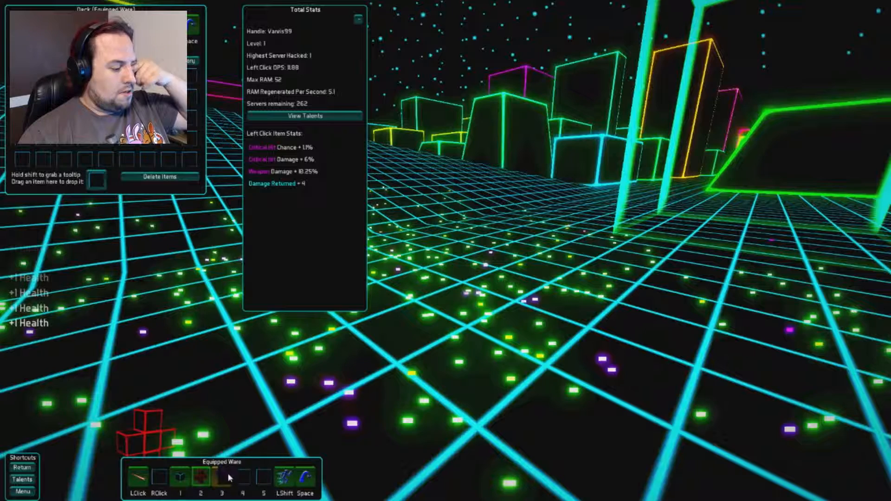
Swap a new weapon into the LClick slot, raising left-click DPS to 21.52.
{"action": "left_click", "coordinate": [221, 476]}
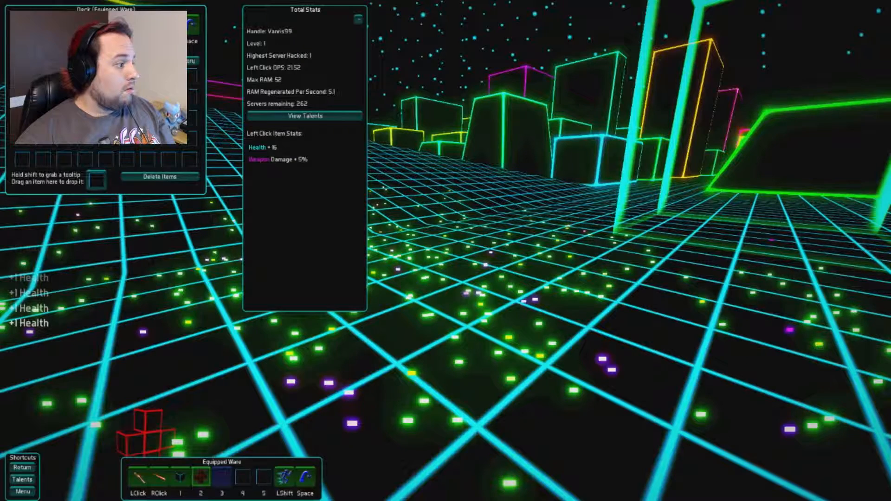
{"action": "mouse_move", "coordinate": [174, 475]}
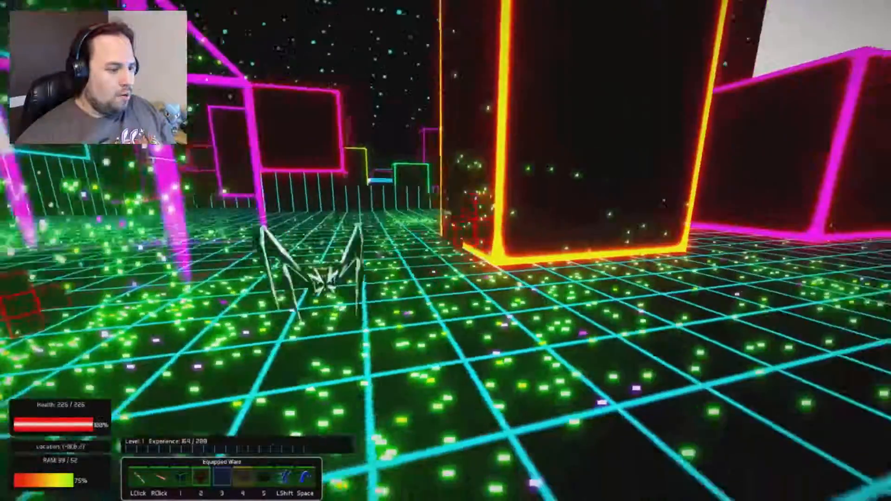
{"action": "mouse_move", "coordinate": [446, 251]}
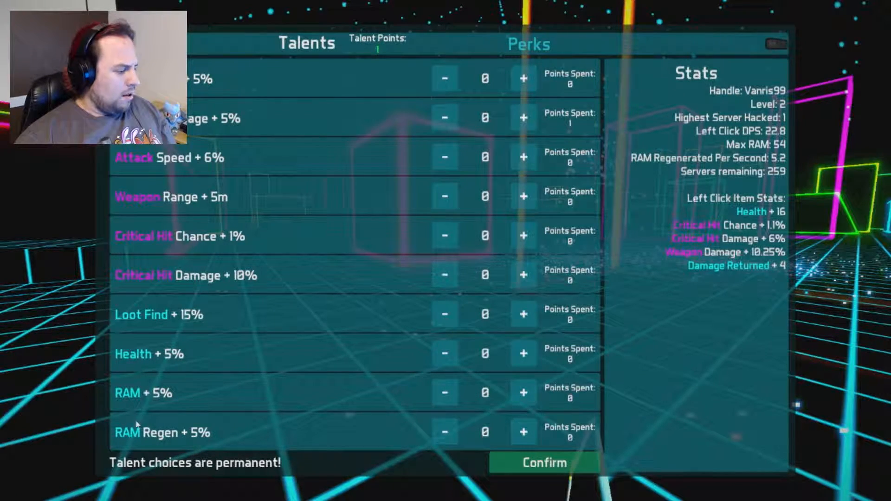
Commit the talent point to RAM +5%, raising Max RAM from 54 to 57.
{"action": "left_click", "coordinate": [521, 393]}
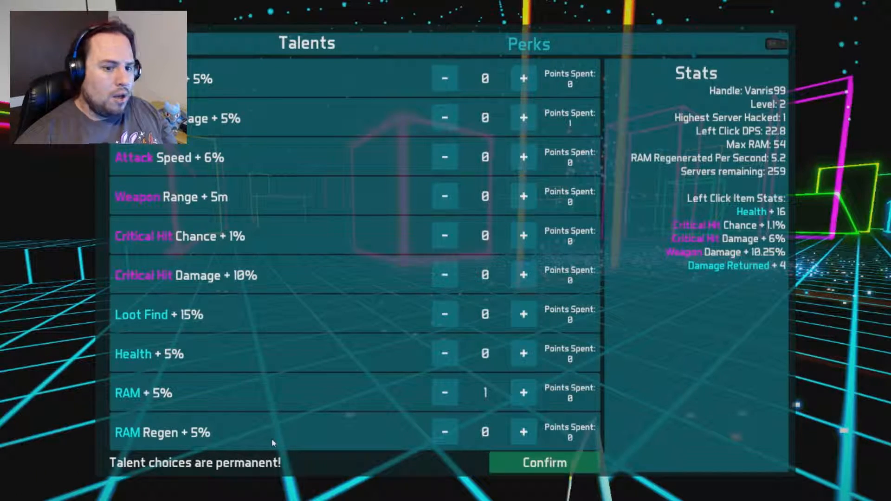
{"action": "left_click", "coordinate": [543, 463]}
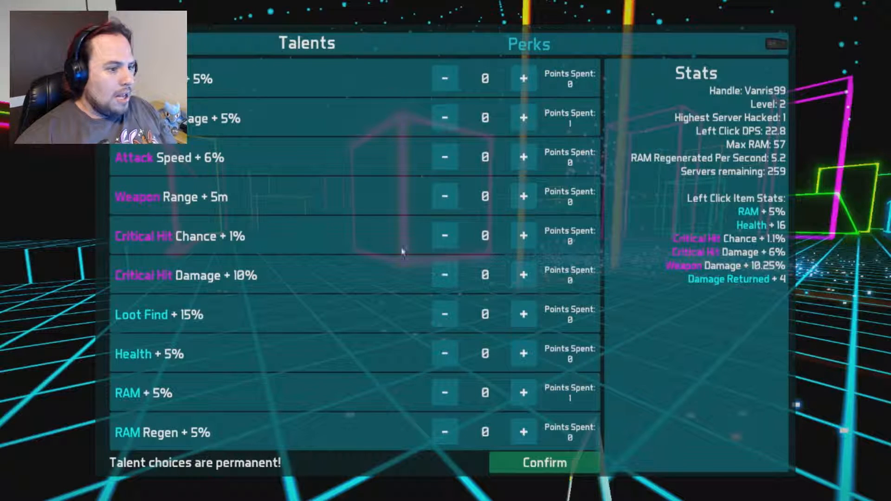
{"action": "mouse_move", "coordinate": [339, 120]}
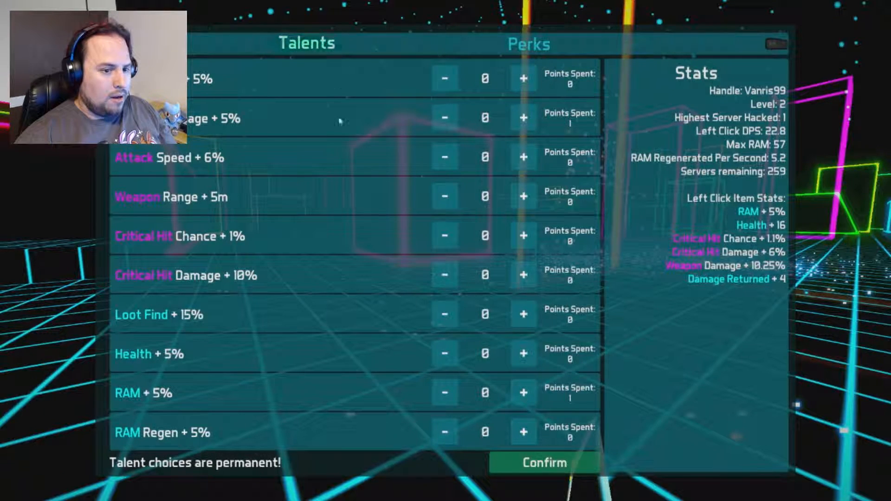